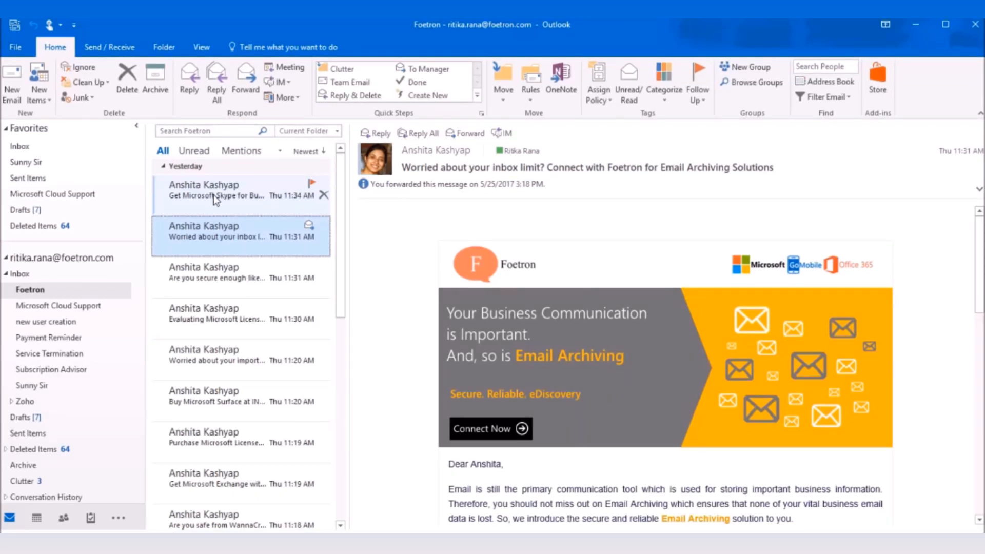
- Open the Foetron email 'Are you secure enough like SBI, Flipkart? Adopt Microsoft Cloud' for reading
{"action": "left_click", "coordinate": [240, 272]}
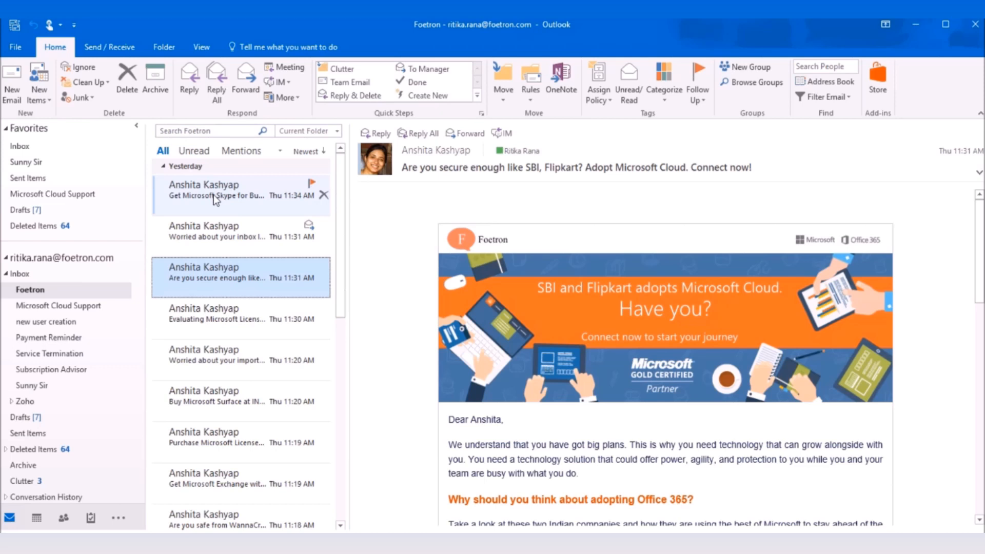
{"action": "left_click", "coordinate": [21, 145]}
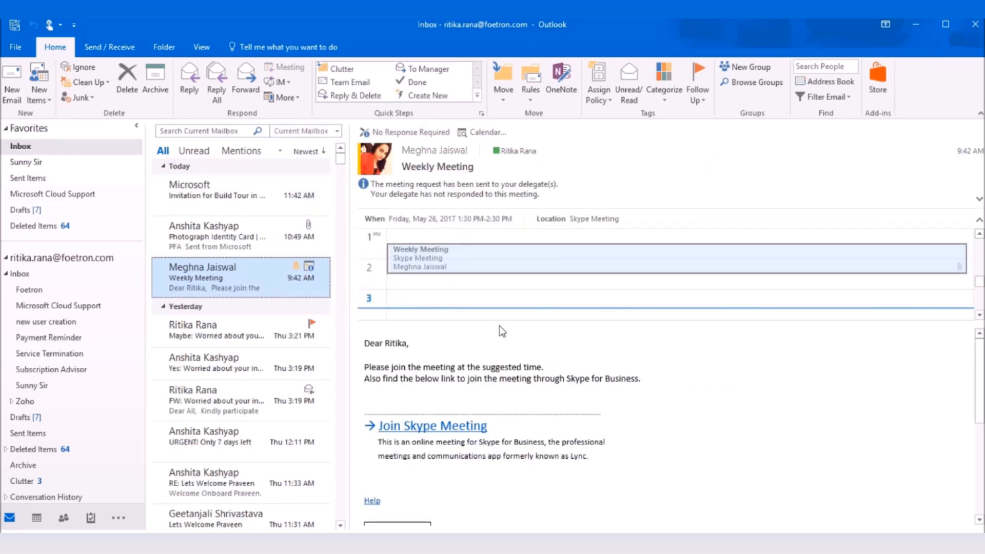
{"action": "mouse_move", "coordinate": [465, 431]}
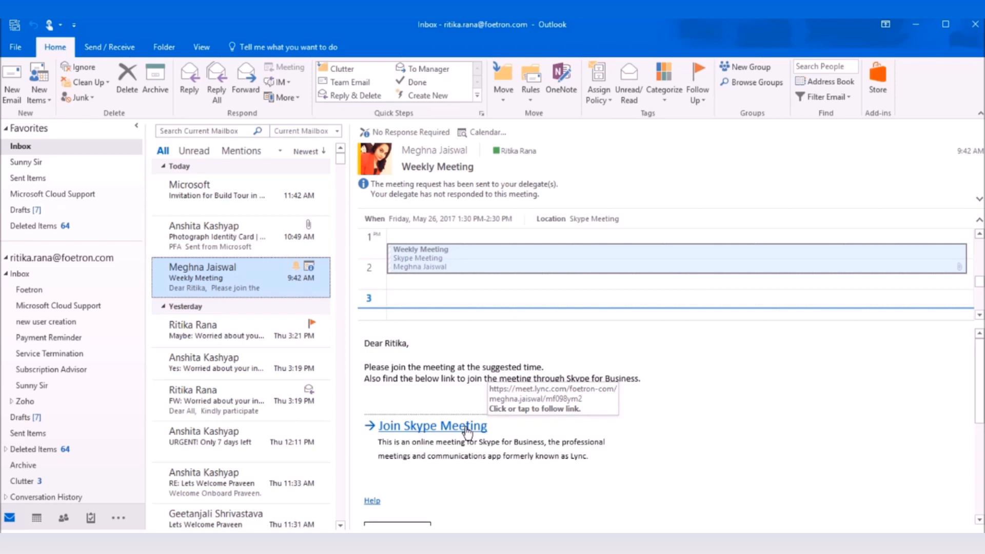
{"action": "mouse_move", "coordinate": [271, 293]}
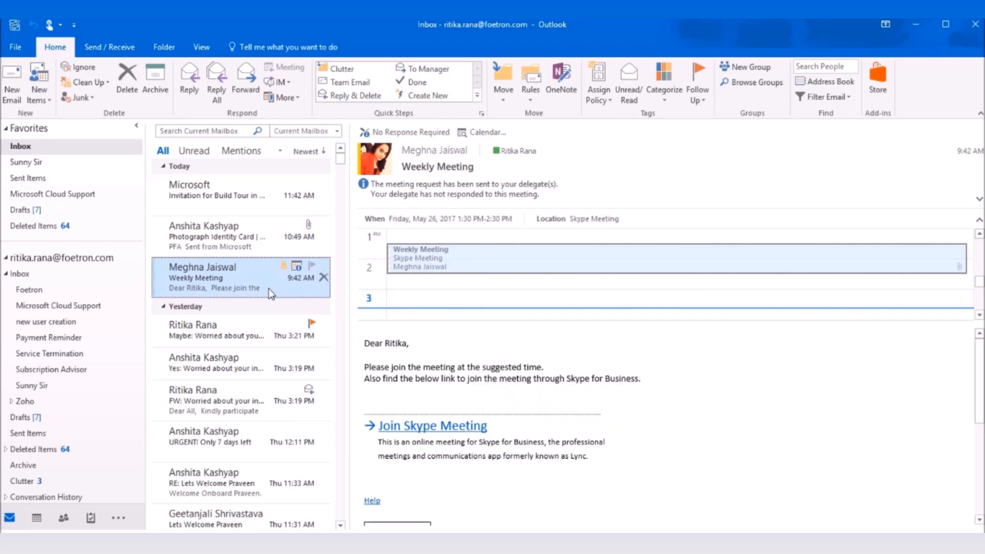
{"action": "mouse_move", "coordinate": [388, 313]}
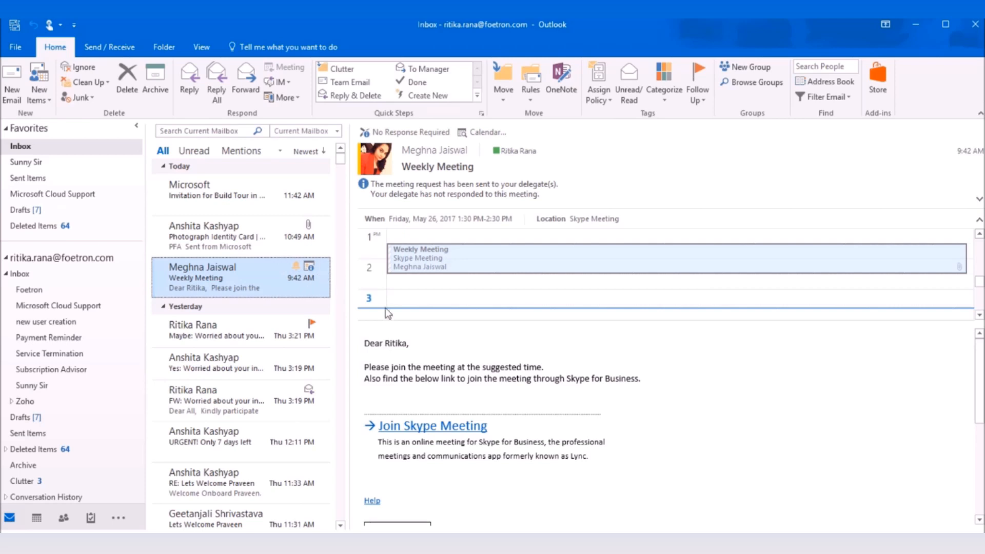
{"action": "mouse_move", "coordinate": [439, 426]}
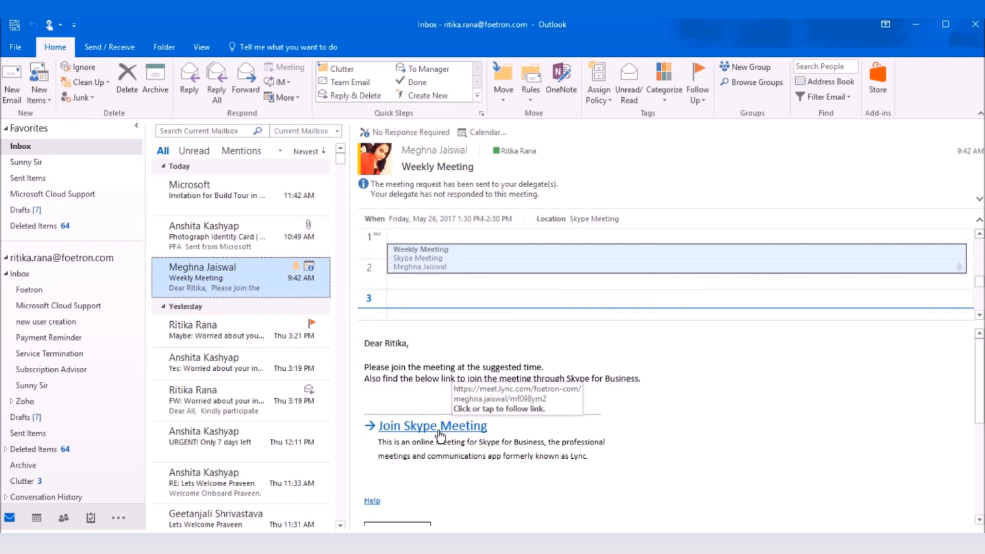
- Join the Weekly Meeting via Join Skype Meeting using Skype for Business audio
{"action": "left_click", "coordinate": [432, 425]}
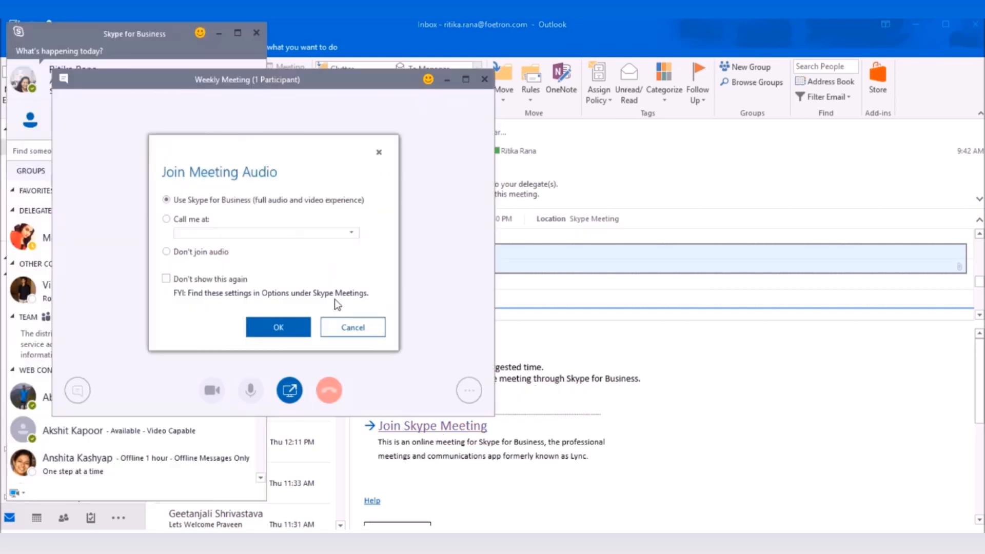
{"action": "mouse_move", "coordinate": [324, 290]}
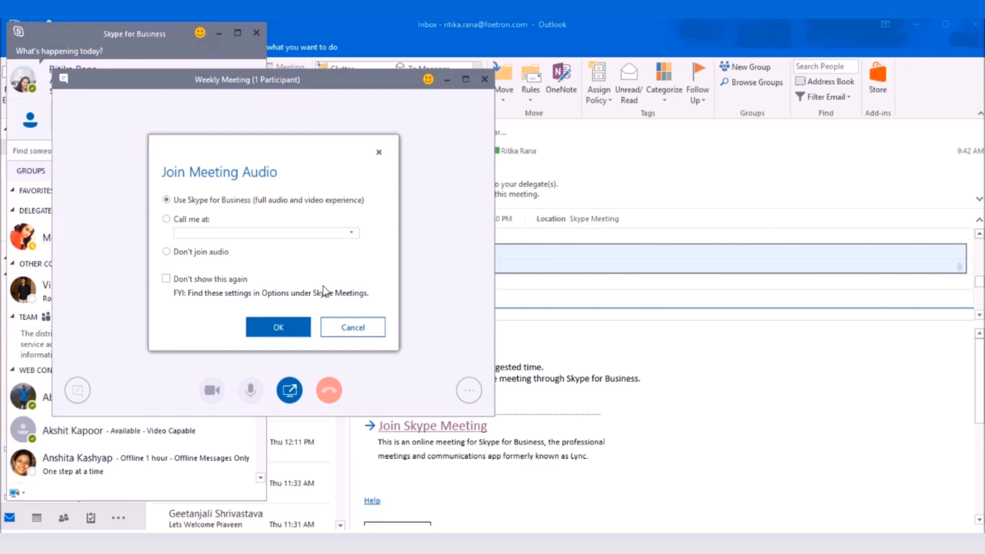
{"action": "mouse_move", "coordinate": [325, 284]}
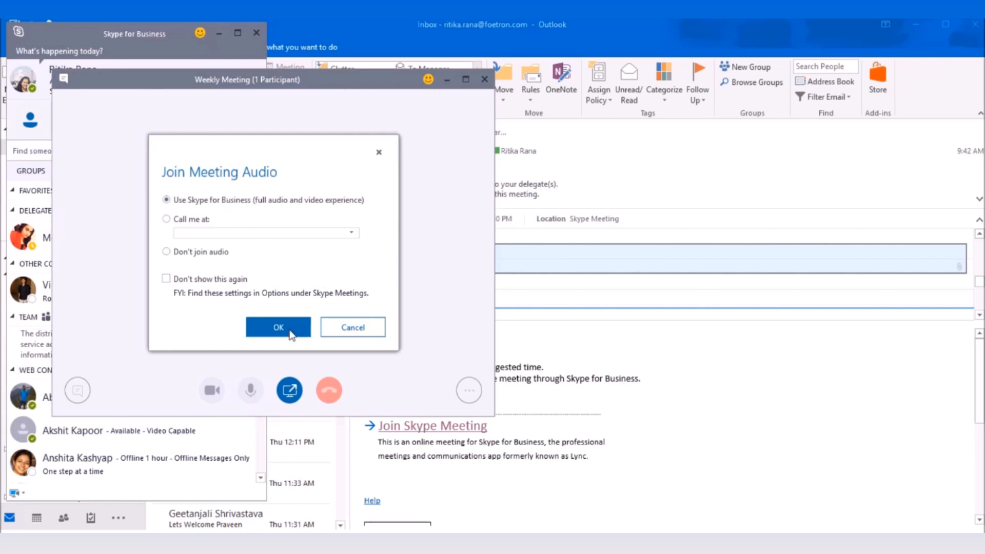
{"action": "left_click", "coordinate": [278, 327]}
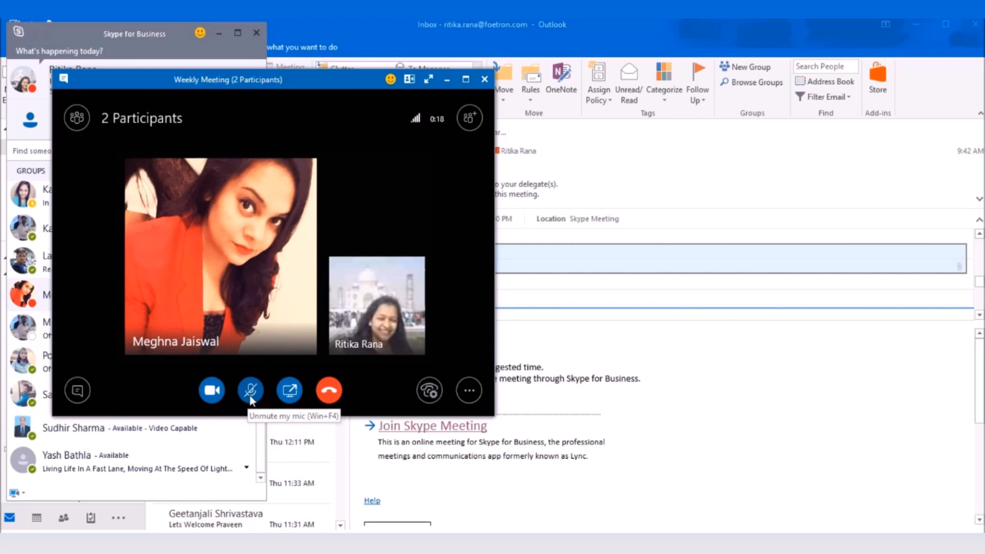
{"action": "left_click", "coordinate": [250, 389]}
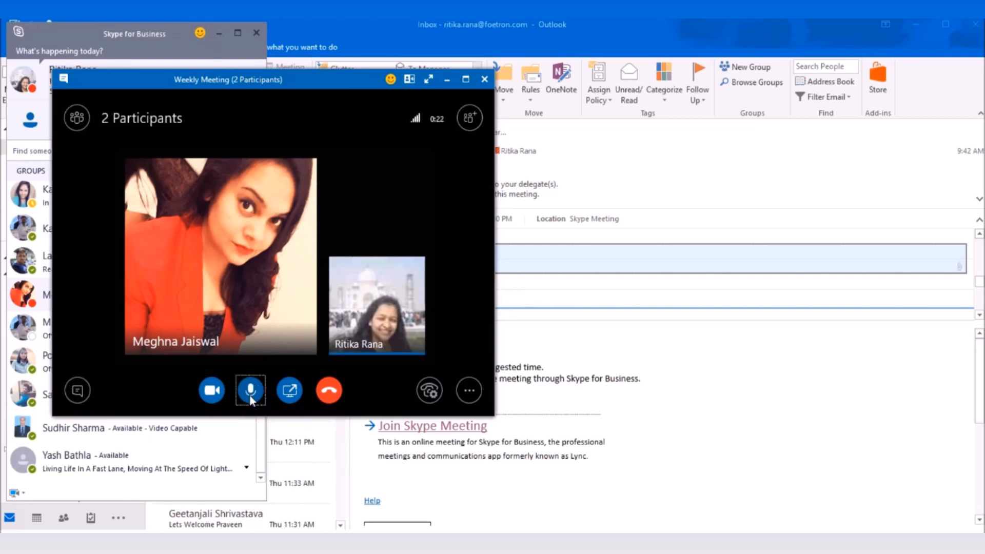
{"action": "left_click", "coordinate": [250, 390]}
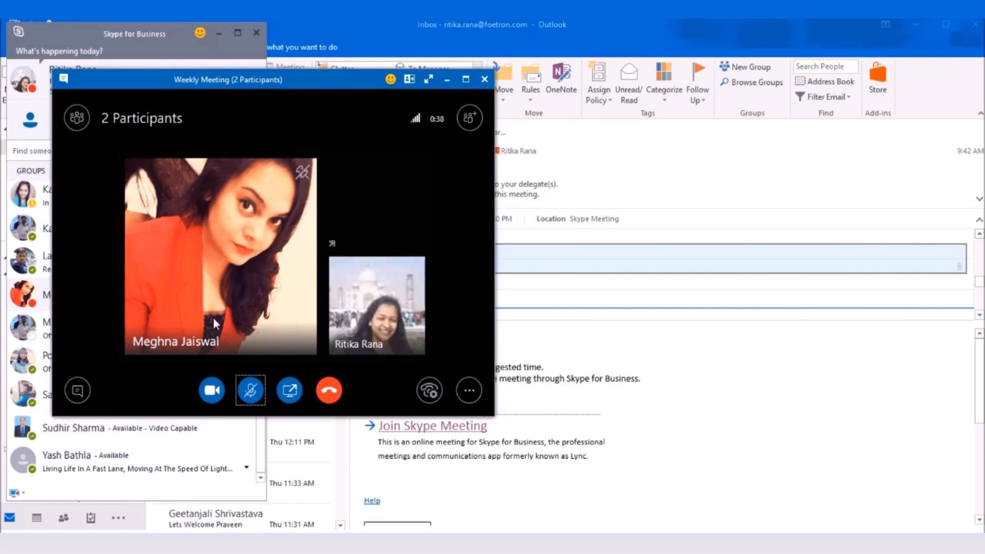
{"action": "mouse_move", "coordinate": [424, 343]}
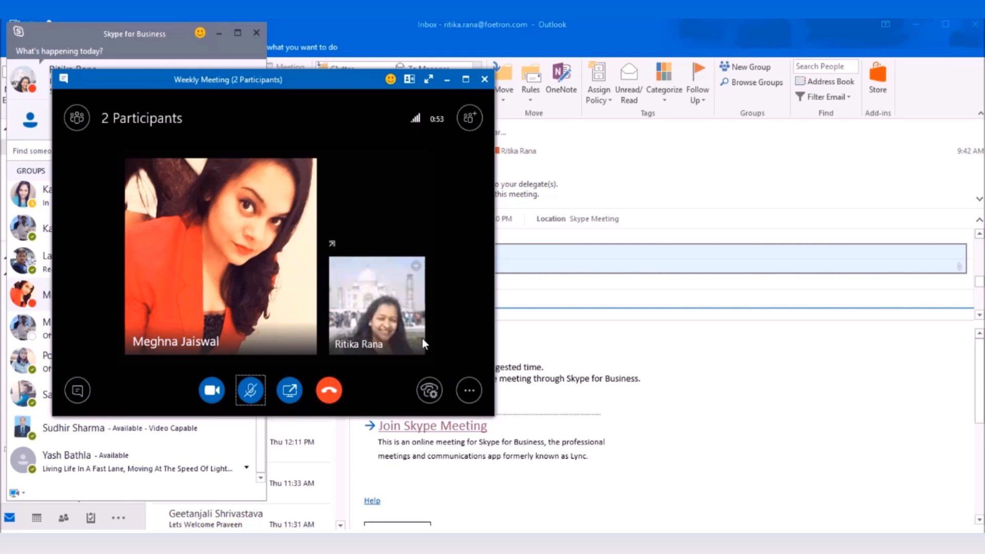
{"action": "mouse_move", "coordinate": [428, 389]}
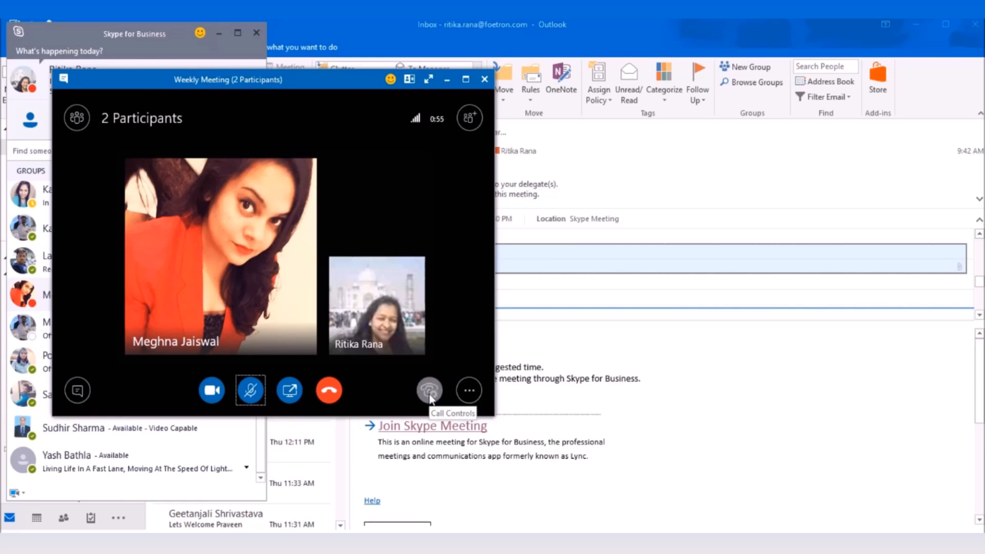
- Show the audio device choices, listing PC Mic and Speakers, from call controls
{"action": "left_click", "coordinate": [428, 389]}
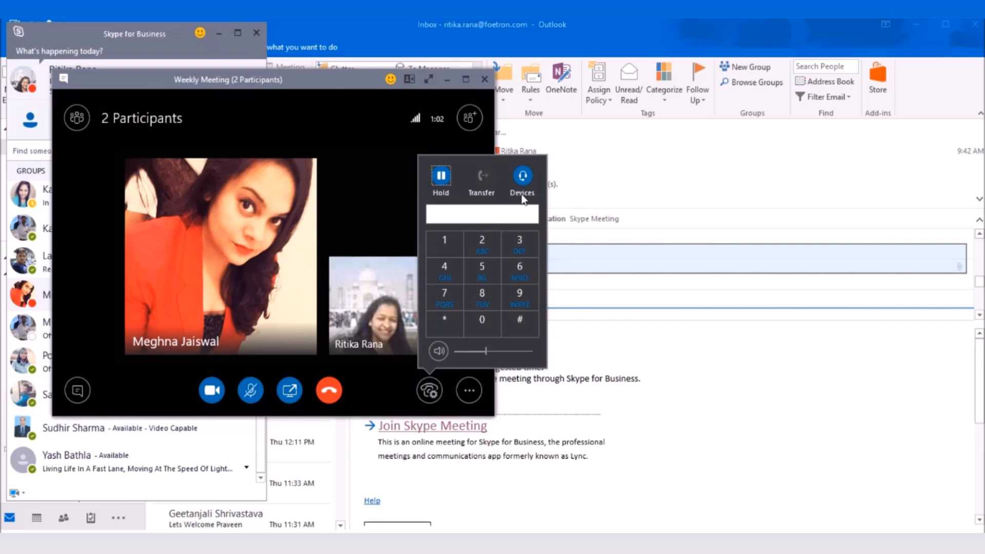
{"action": "left_click", "coordinate": [521, 179]}
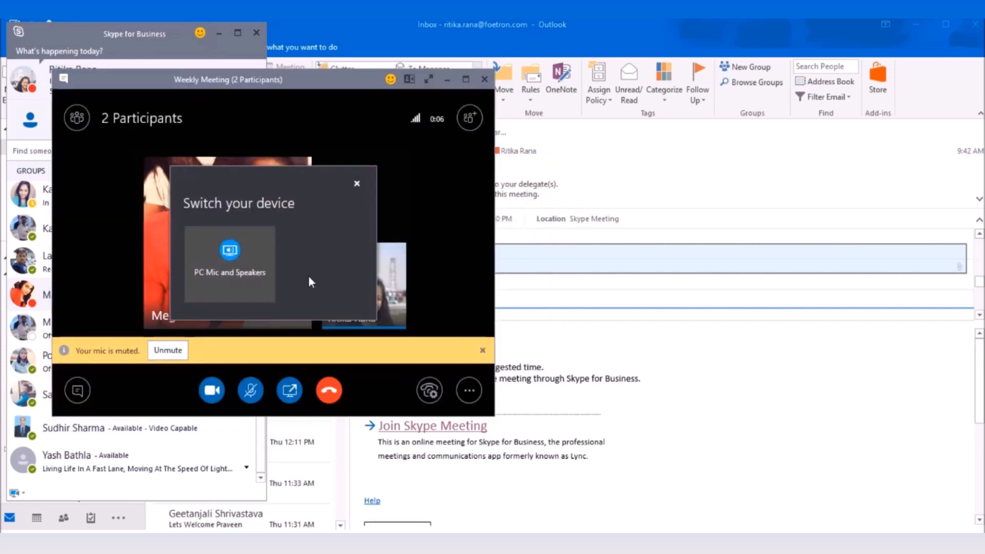
{"action": "mouse_move", "coordinate": [290, 280]}
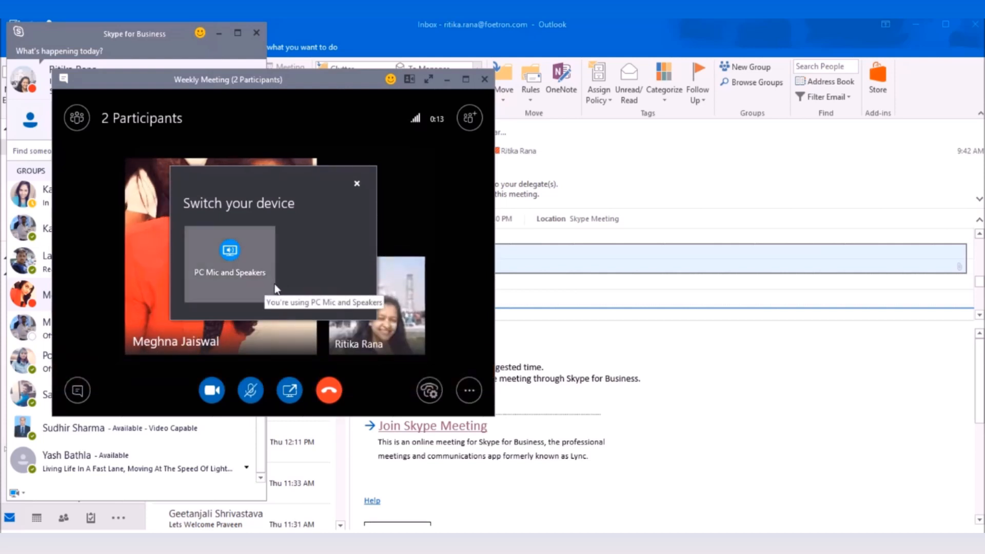
{"action": "mouse_move", "coordinate": [302, 277]}
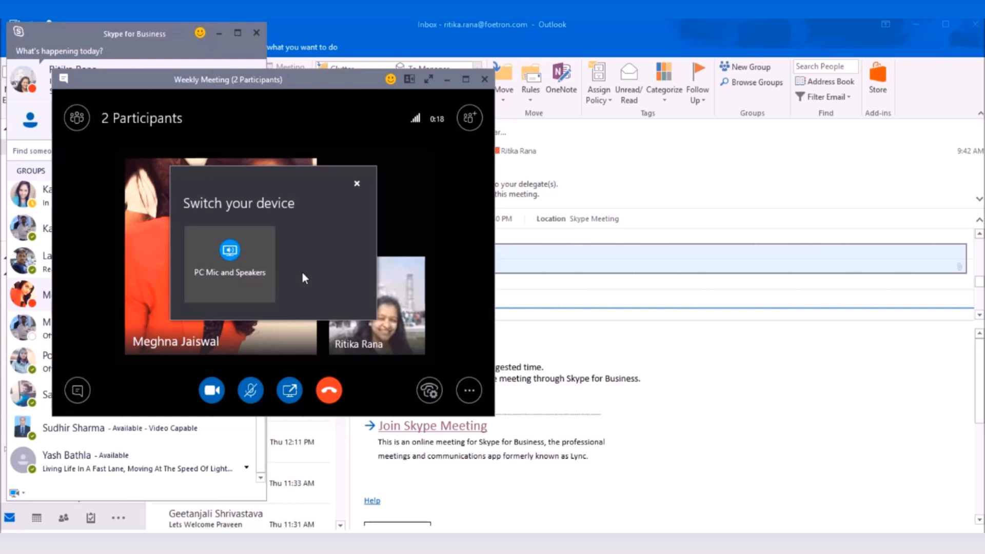
{"action": "mouse_move", "coordinate": [298, 274]}
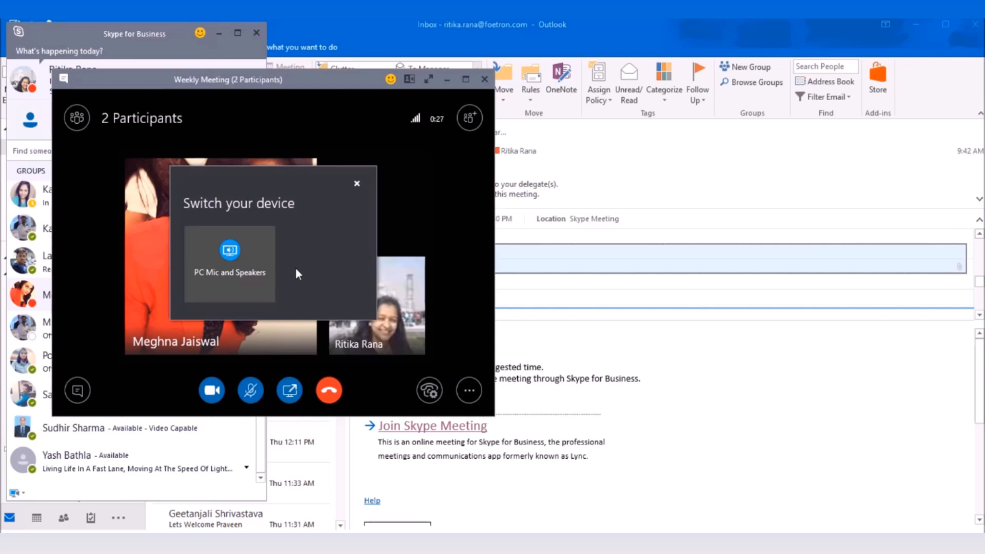
- Show the Present Content menu, from Share your Desktop to Manage Content
{"action": "left_click", "coordinate": [288, 389]}
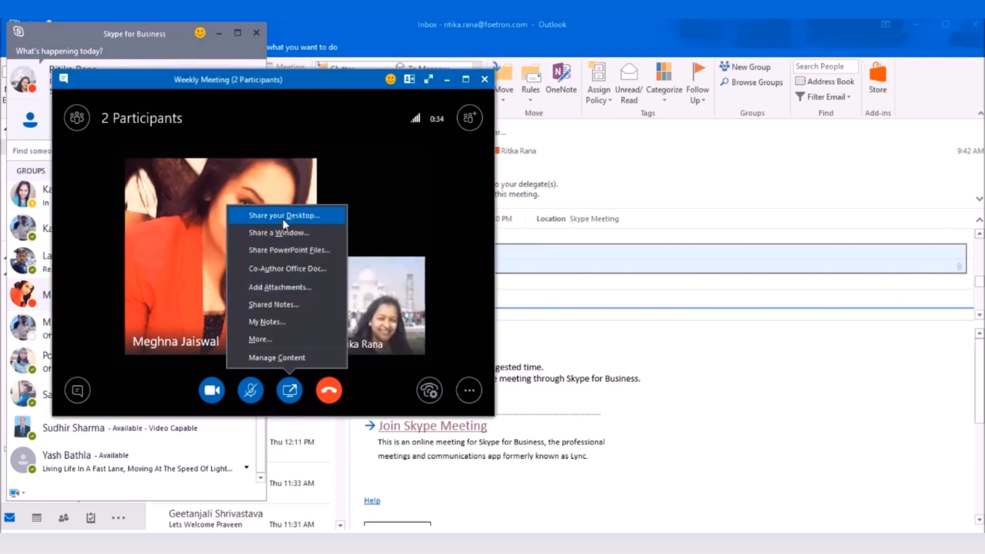
{"action": "mouse_move", "coordinate": [286, 268]}
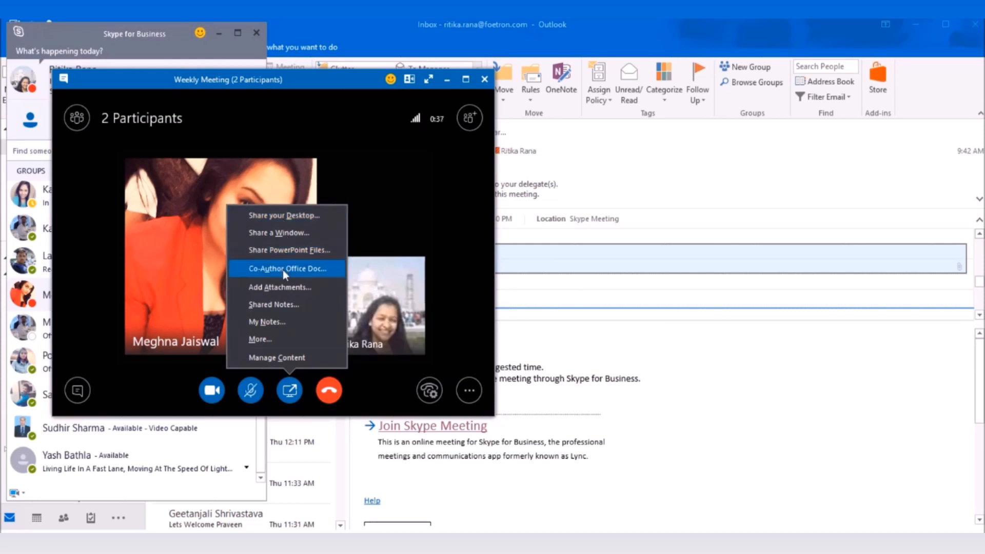
{"action": "mouse_move", "coordinate": [289, 295]}
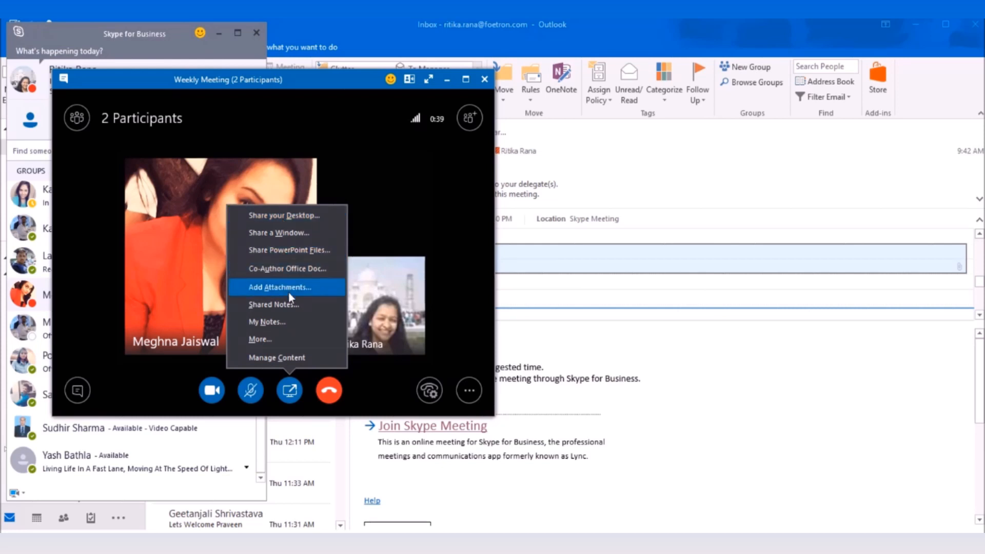
{"action": "mouse_move", "coordinate": [432, 369]}
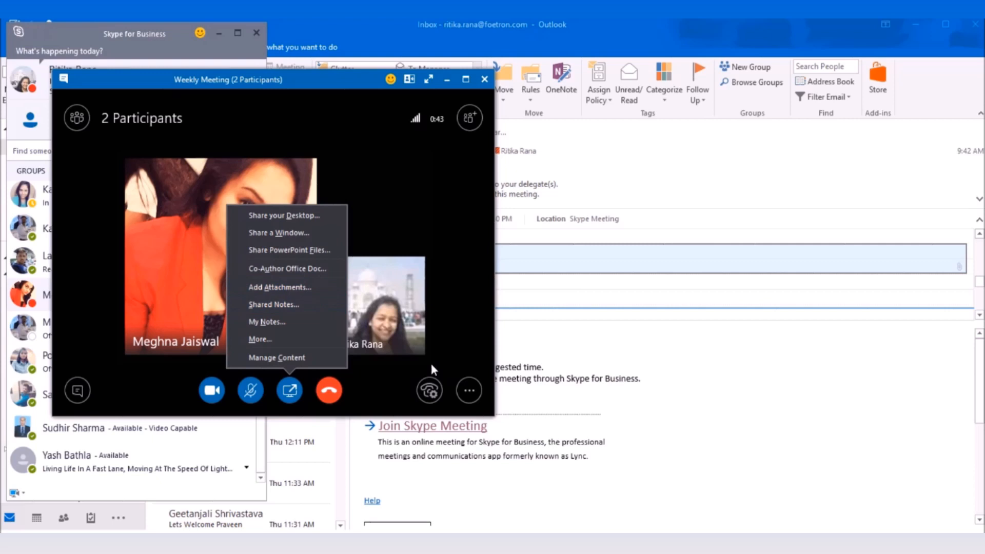
{"action": "mouse_move", "coordinate": [451, 343]}
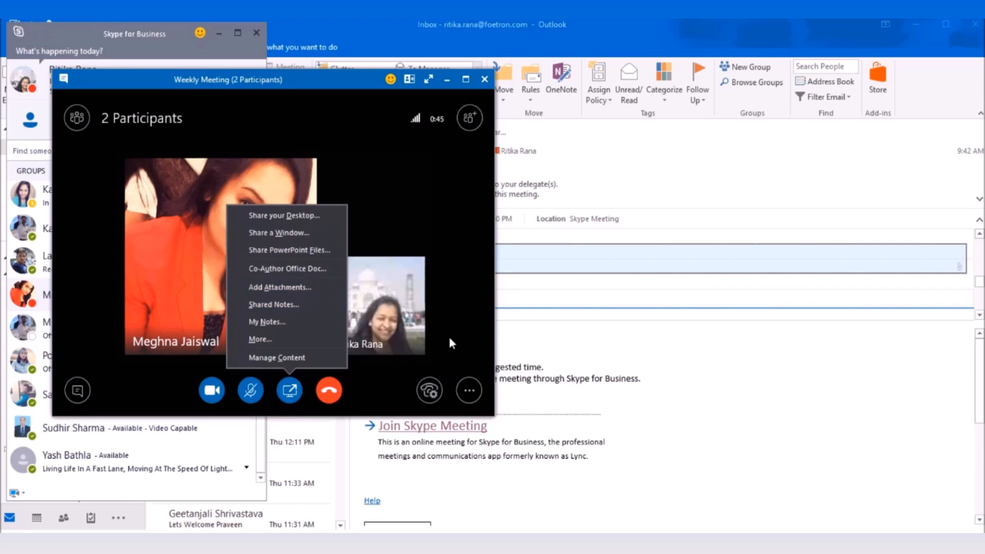